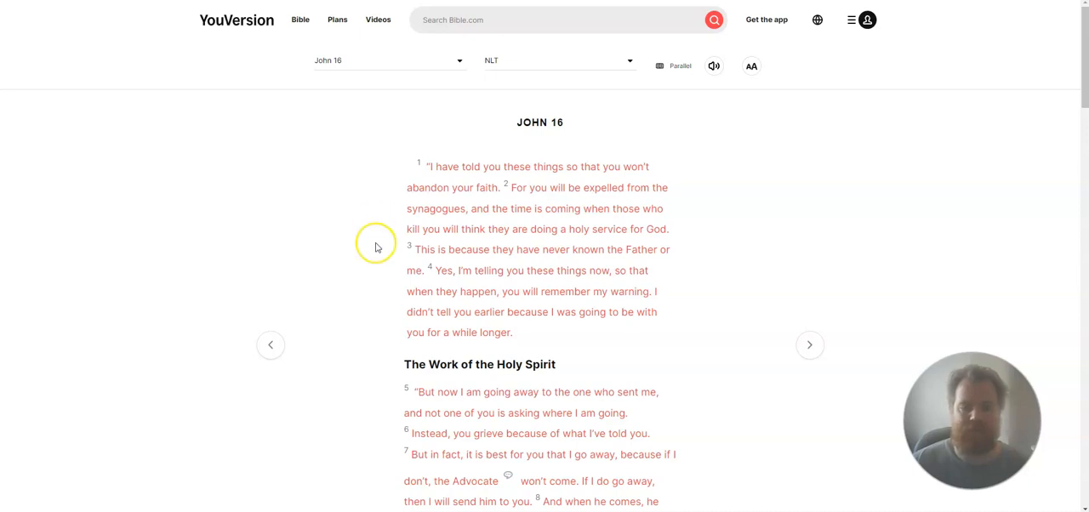
mouse_move(377, 247)
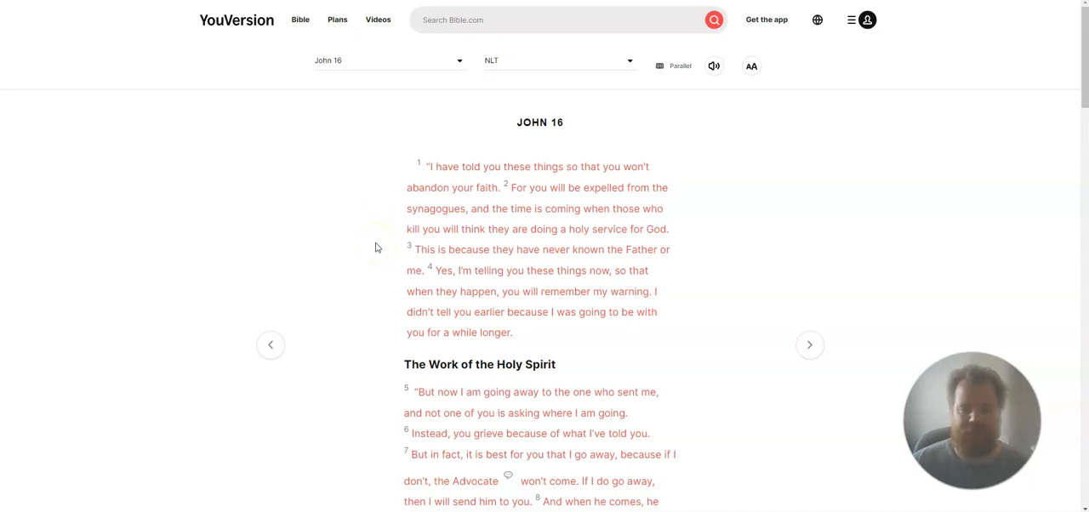
scroll("down", 3)
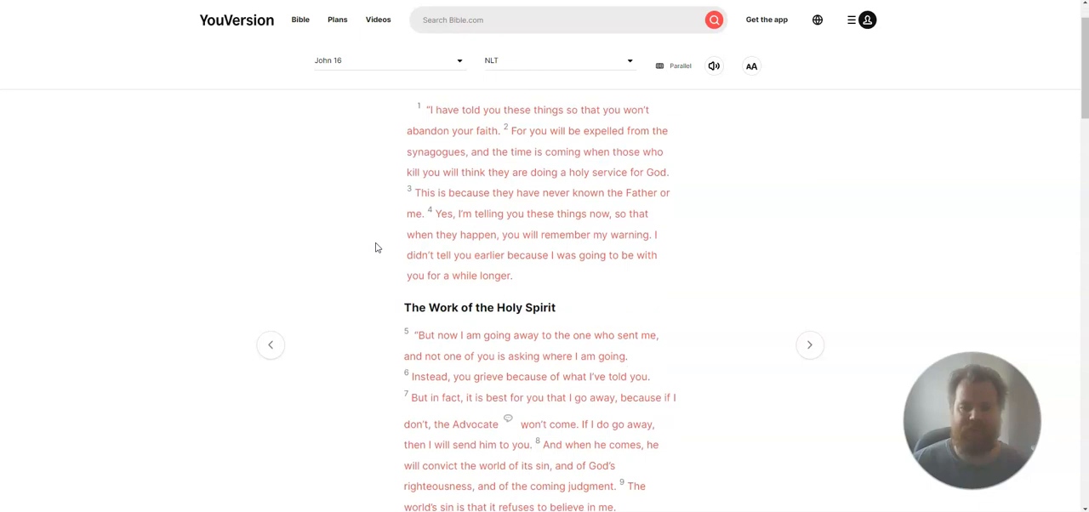
mouse_move(377, 228)
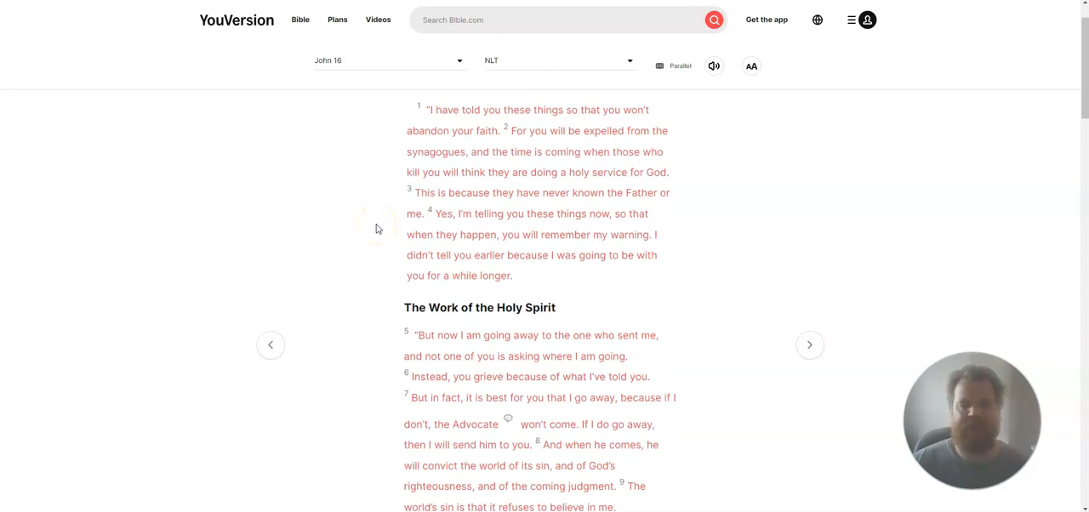
scroll("down", 3)
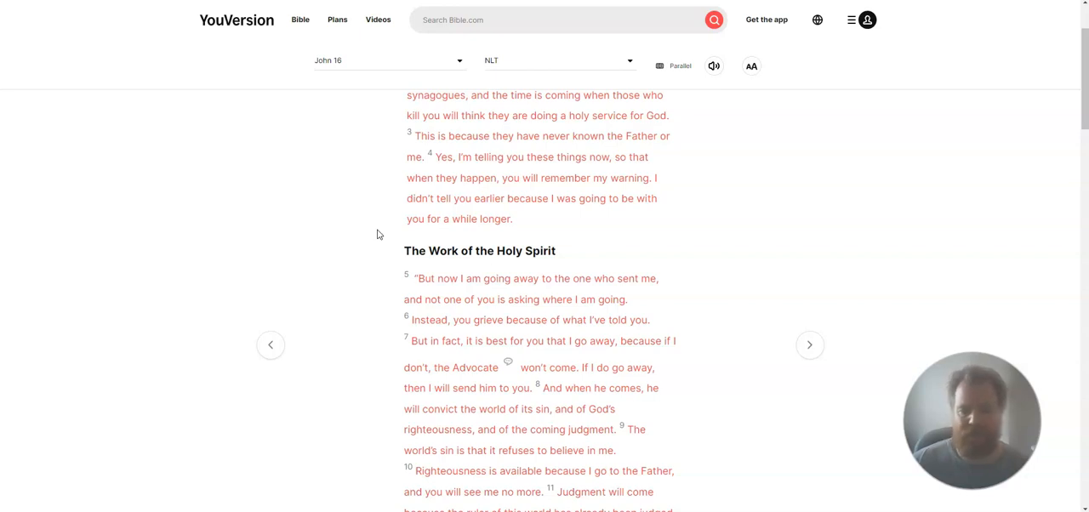
scroll("down", 3)
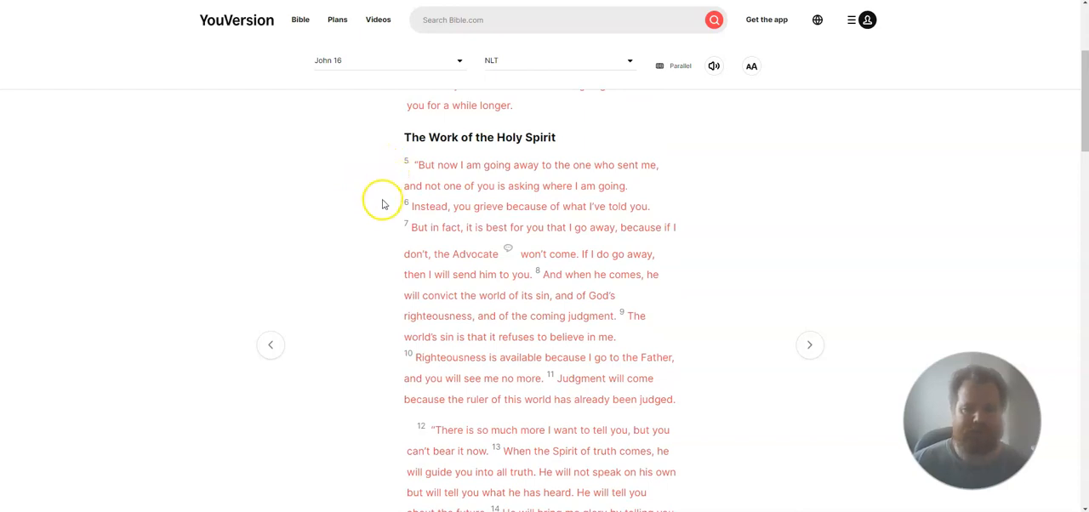
mouse_move(376, 236)
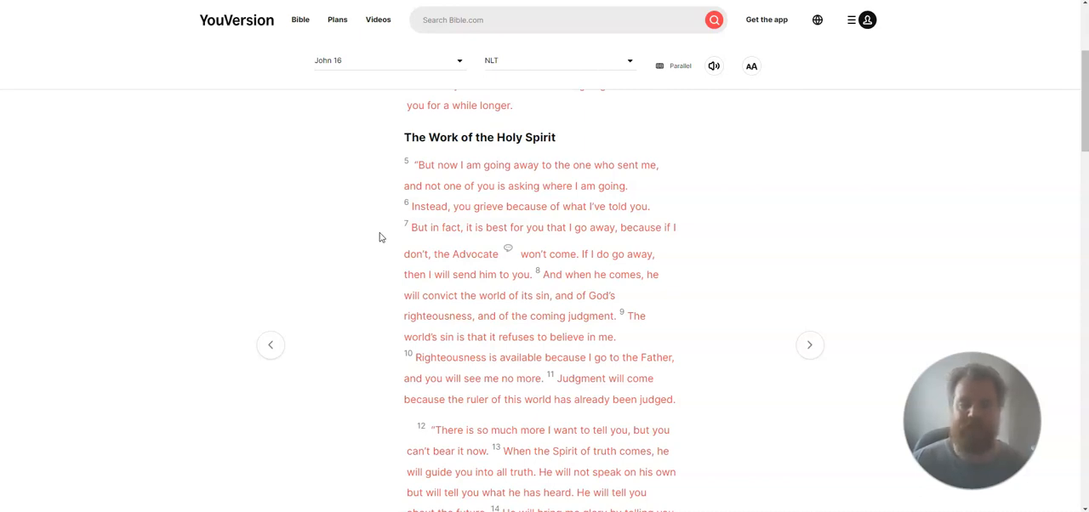
scroll("down", 3)
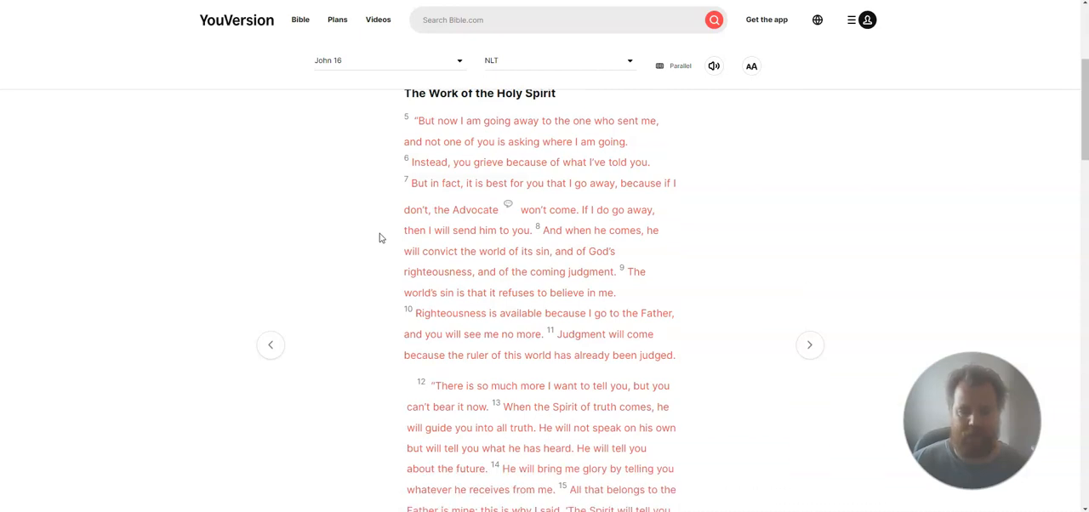
scroll("down", 3)
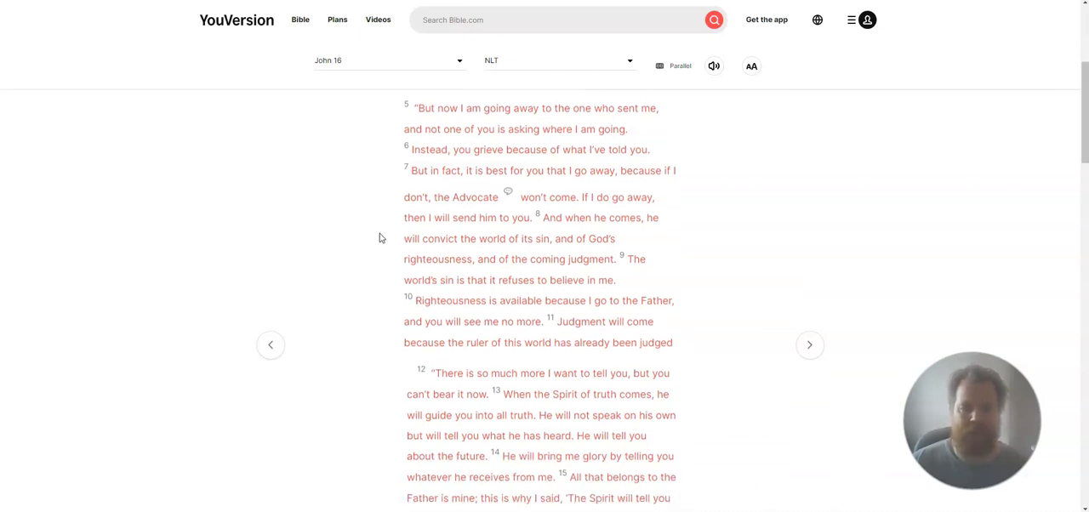
scroll("down", 3)
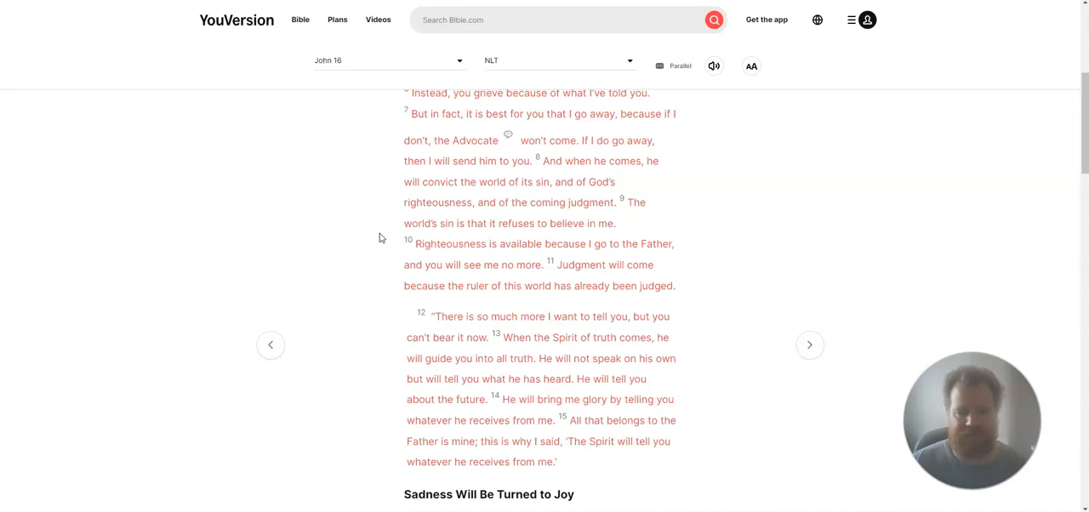
scroll("down", 3)
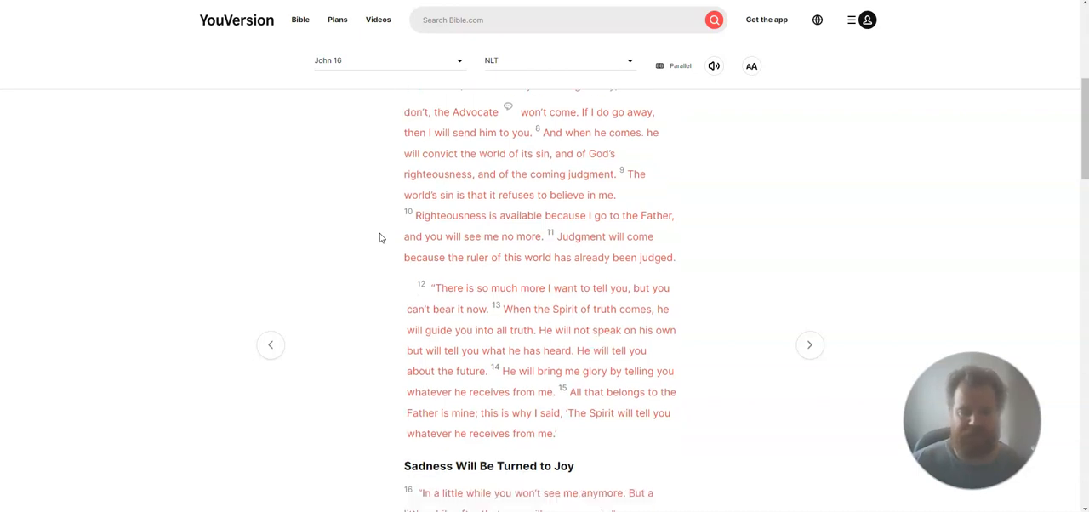
scroll("down", 3)
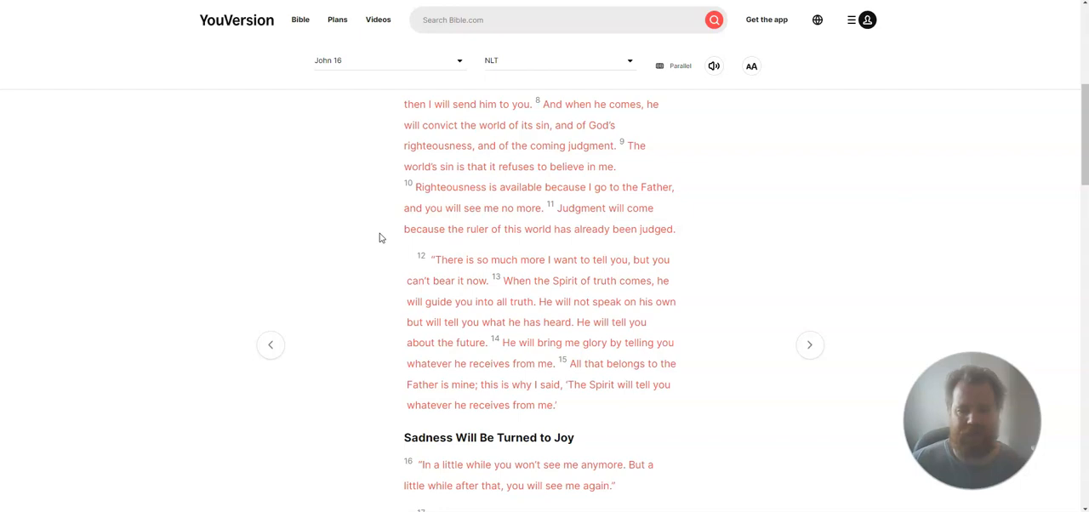
scroll("down", 3)
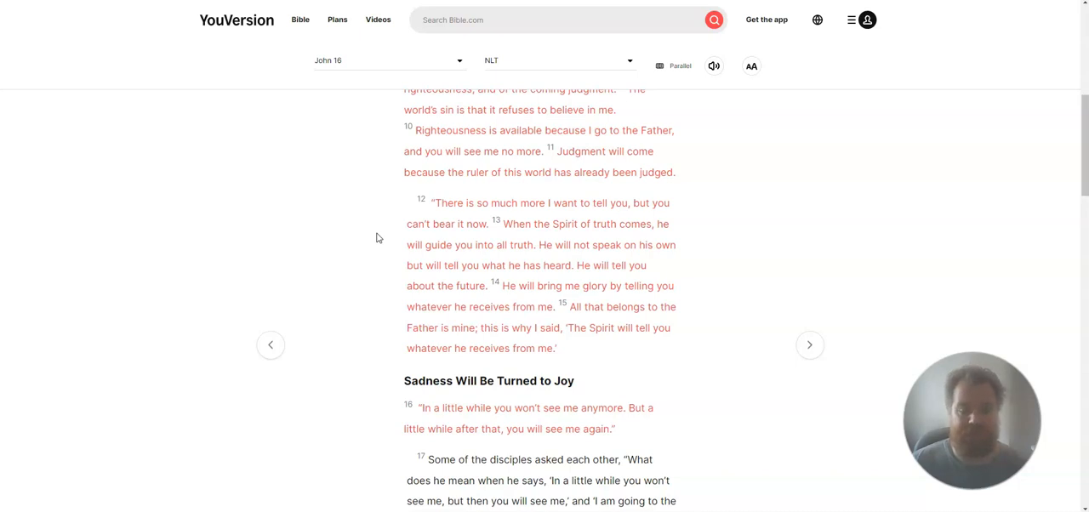
scroll("down", 3)
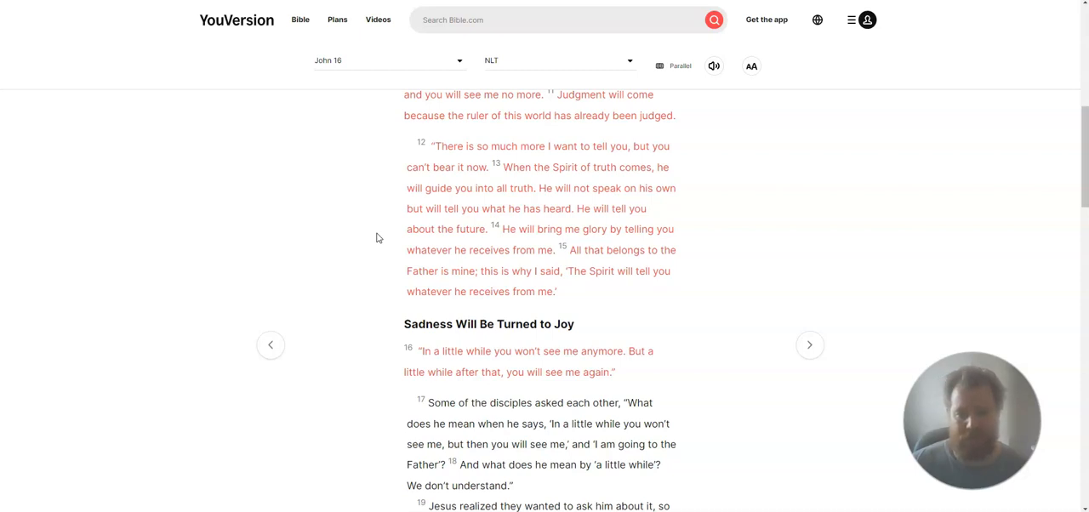
scroll("down", 3)
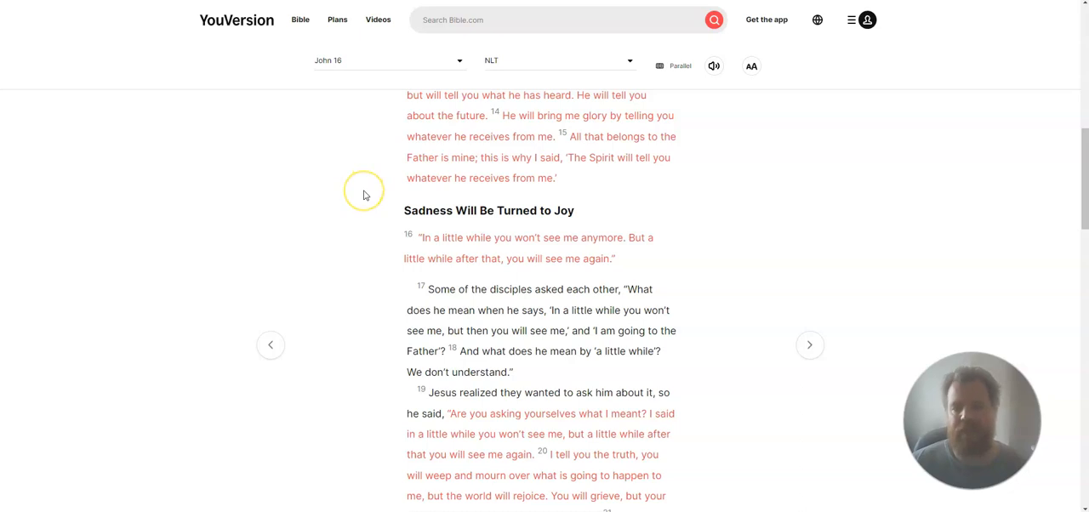
mouse_move(364, 194)
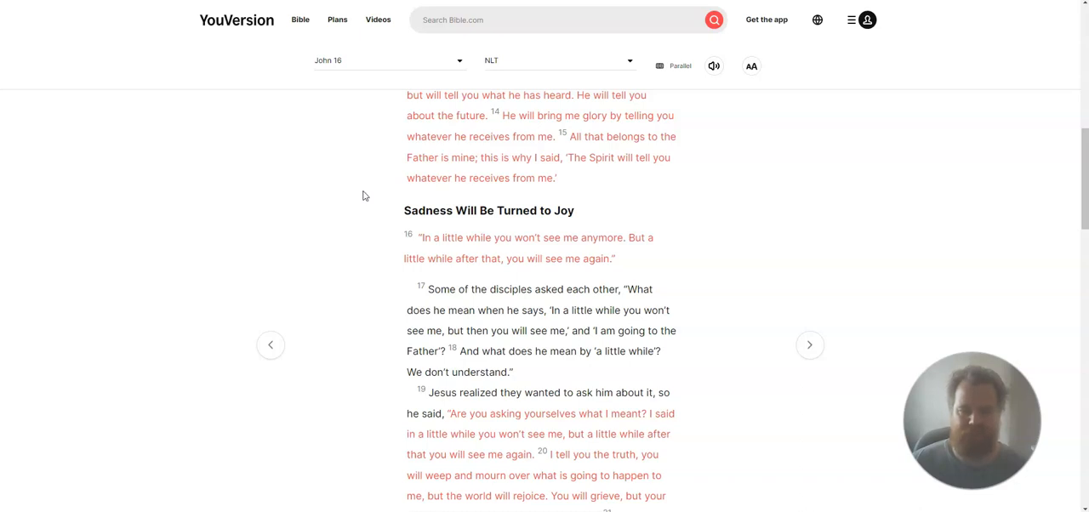
mouse_move(368, 211)
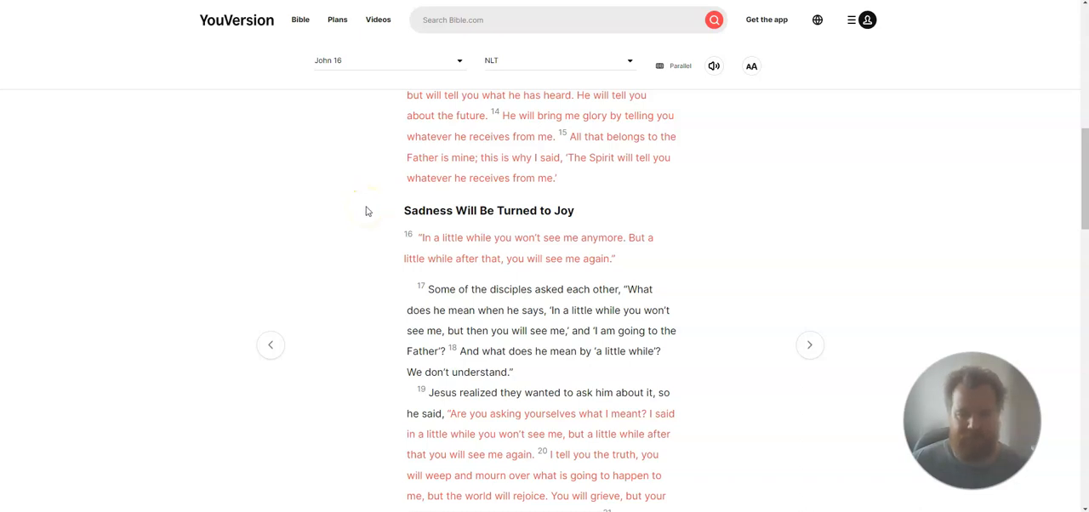
scroll("down", 3)
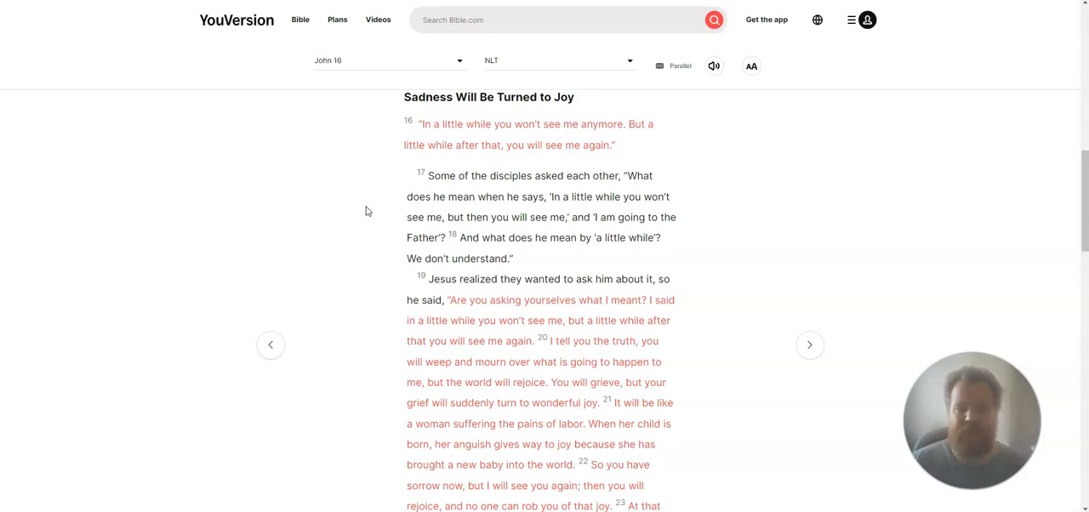
scroll("down", 3)
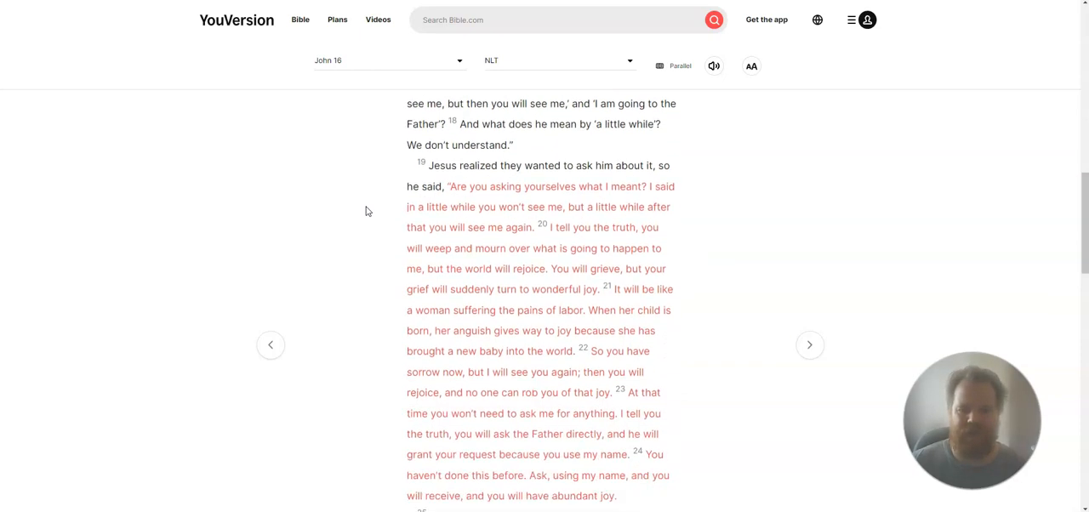
mouse_move(381, 221)
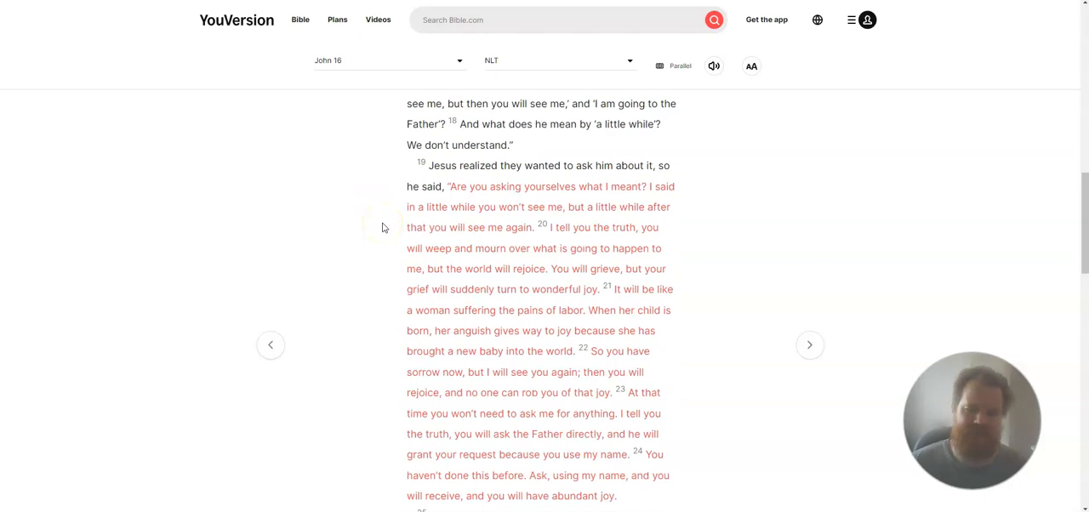
scroll("down", 3)
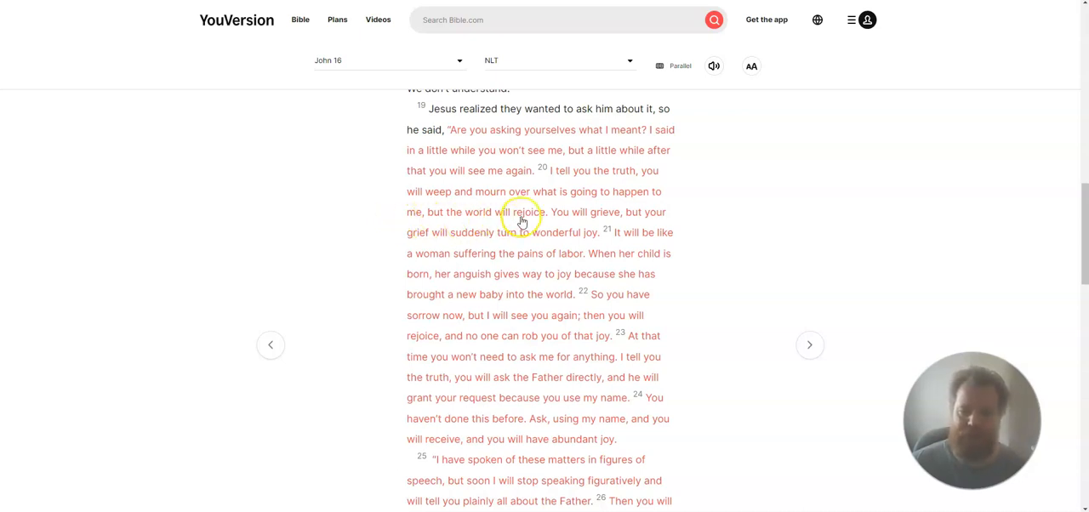
mouse_move(473, 227)
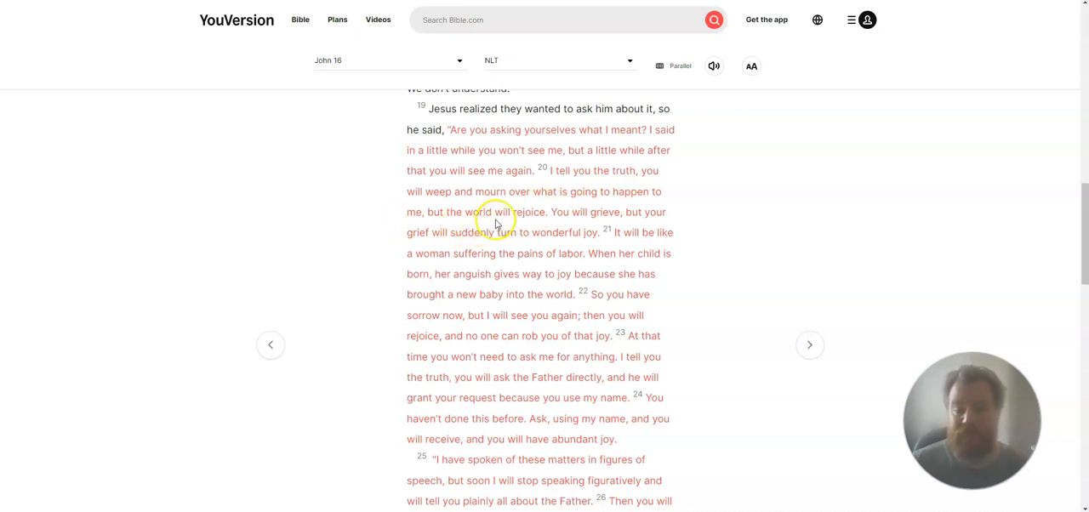
mouse_move(513, 243)
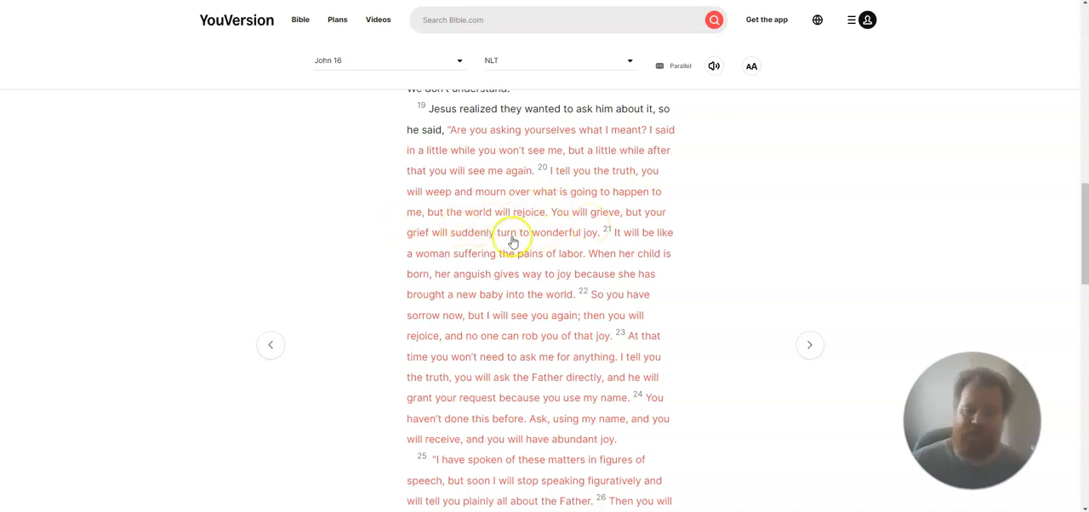
mouse_move(559, 246)
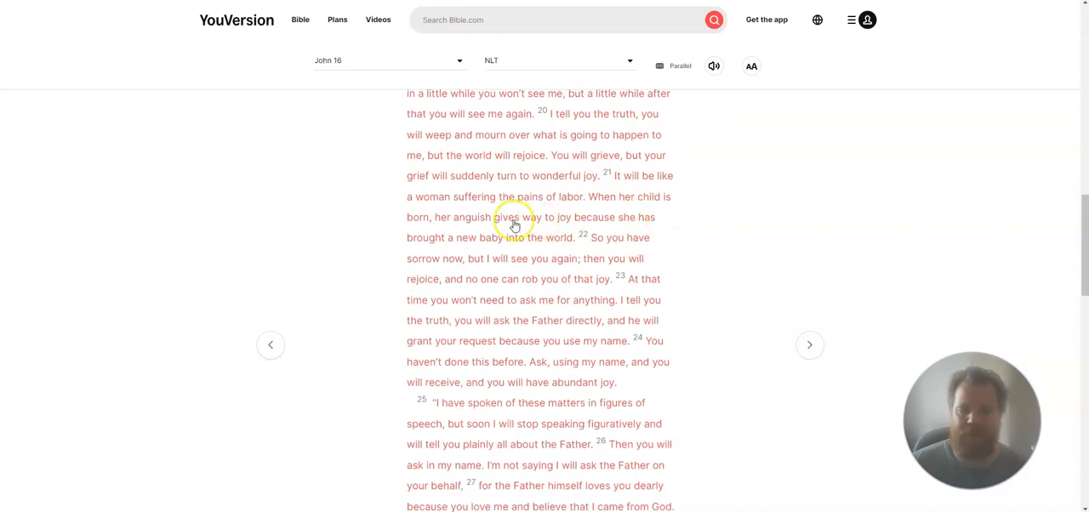
mouse_move(596, 208)
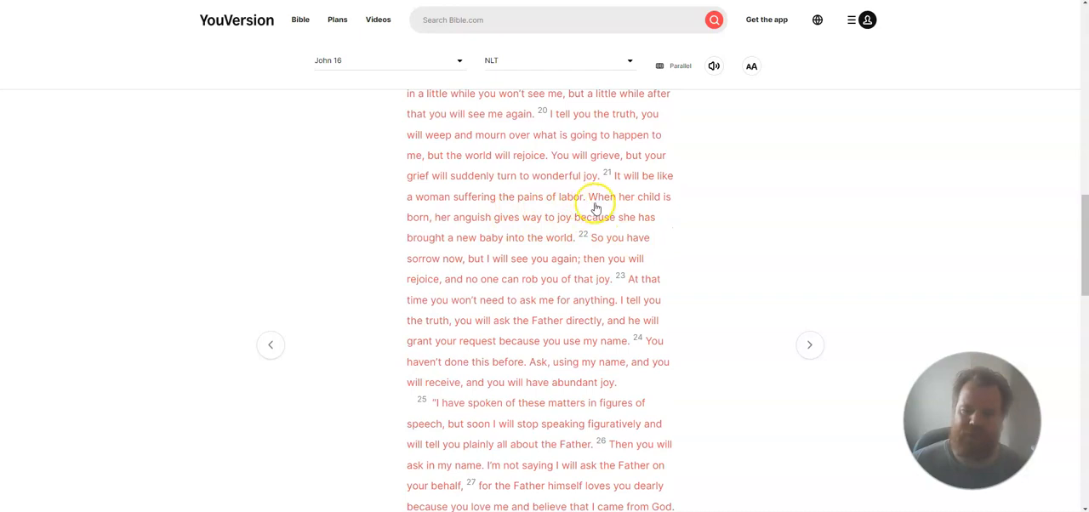
mouse_move(496, 226)
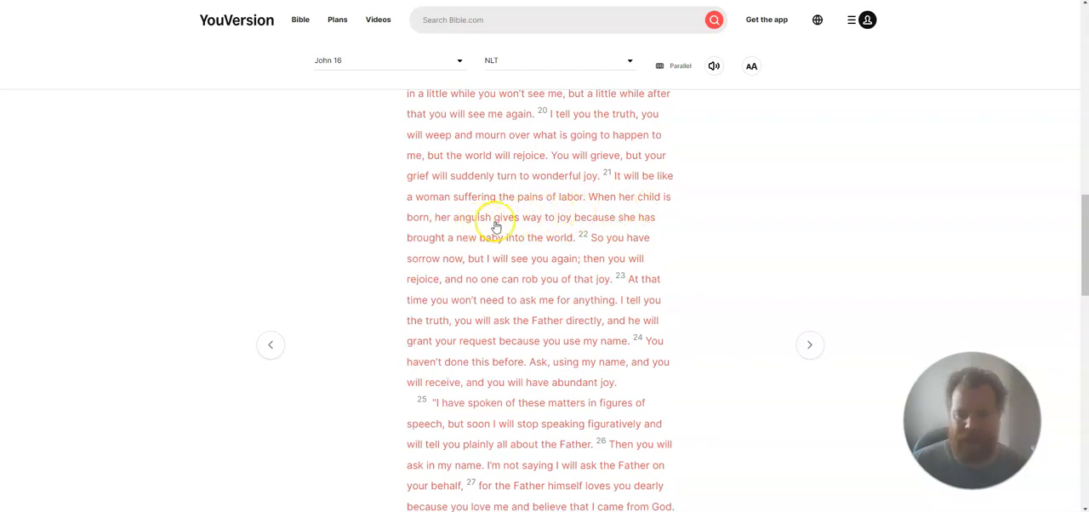
mouse_move(640, 228)
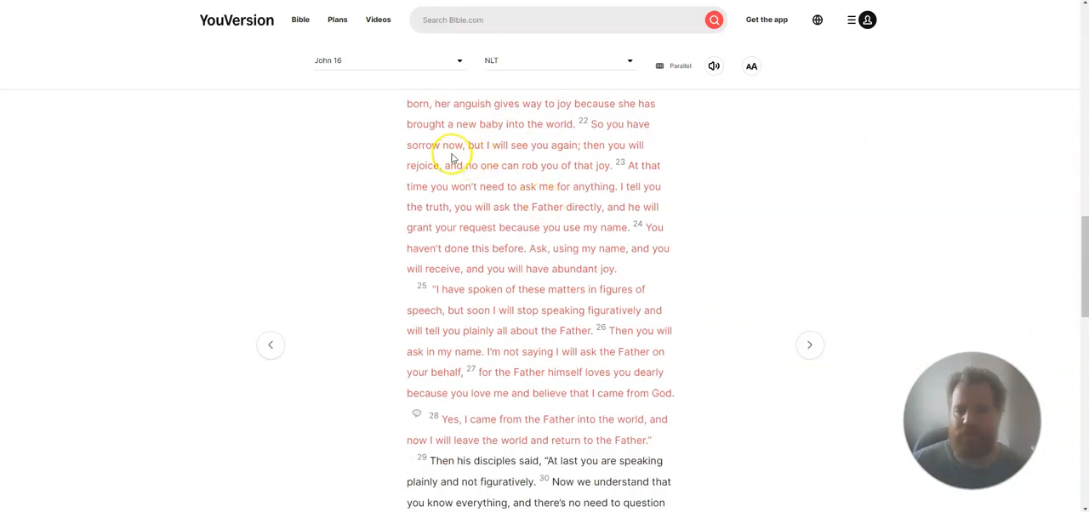
mouse_move(572, 155)
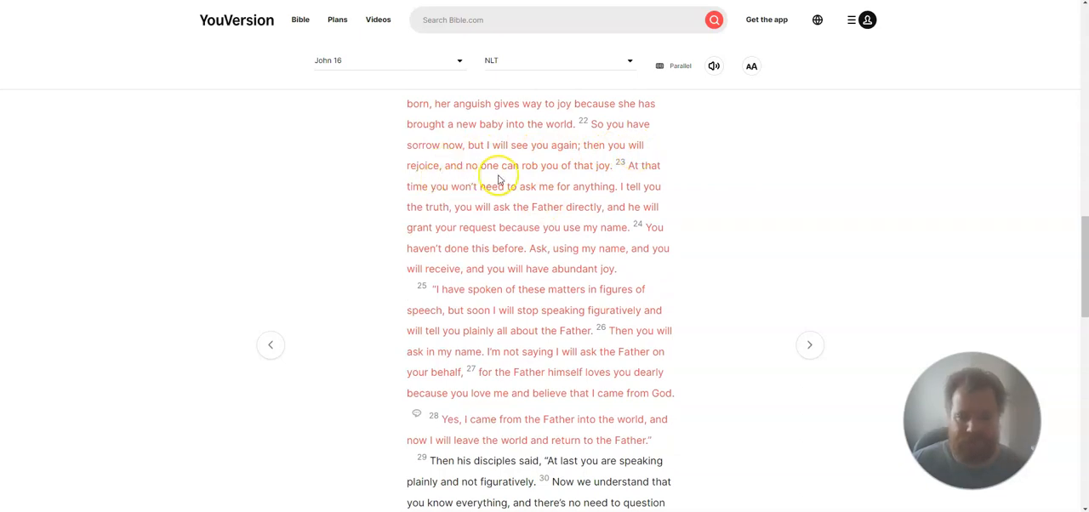
mouse_move(598, 175)
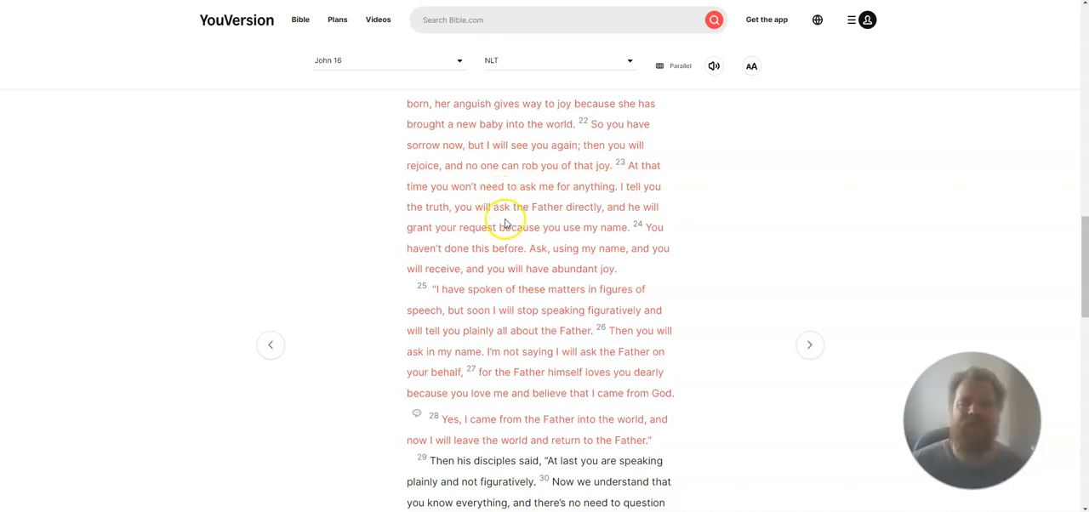
mouse_move(553, 219)
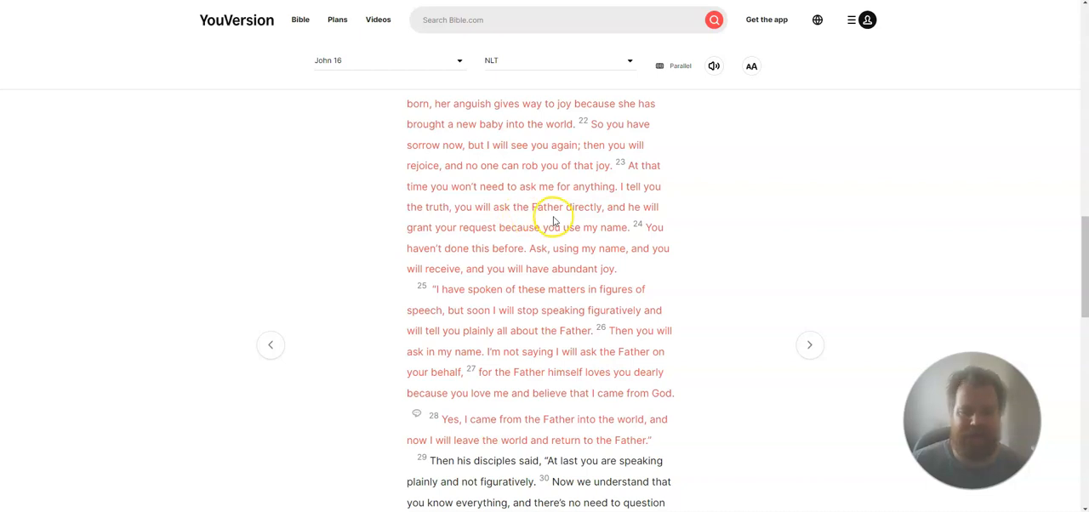
scroll("down", 3)
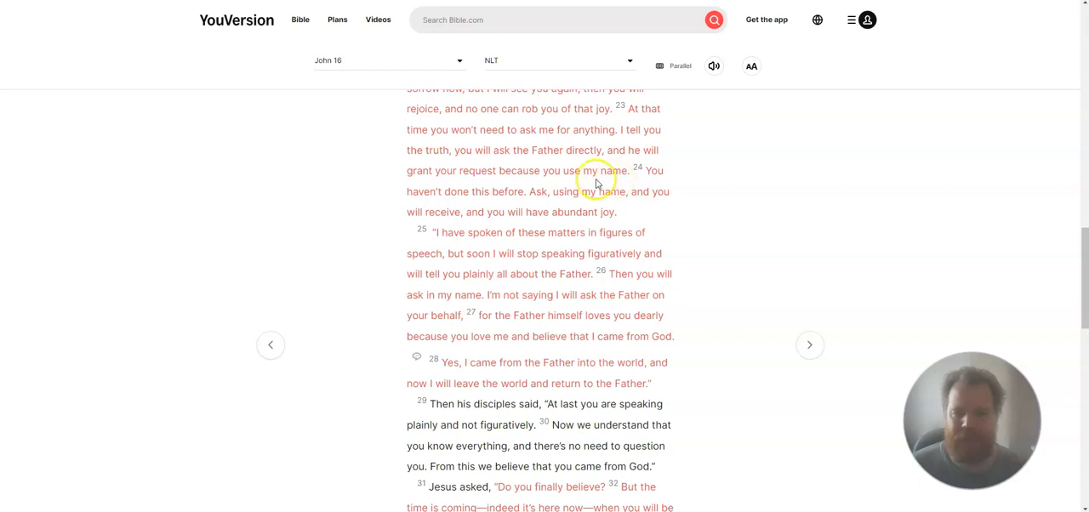
mouse_move(561, 203)
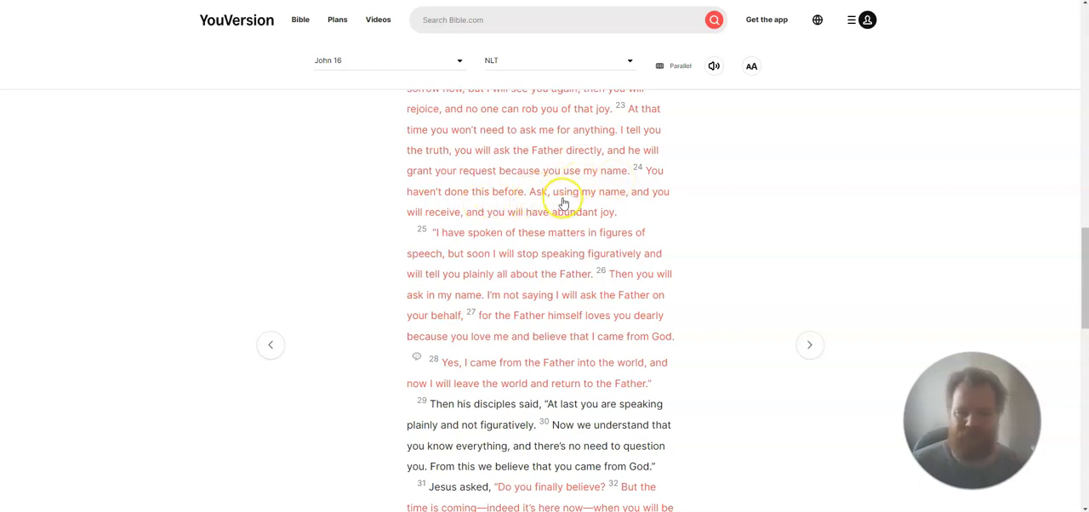
mouse_move(681, 202)
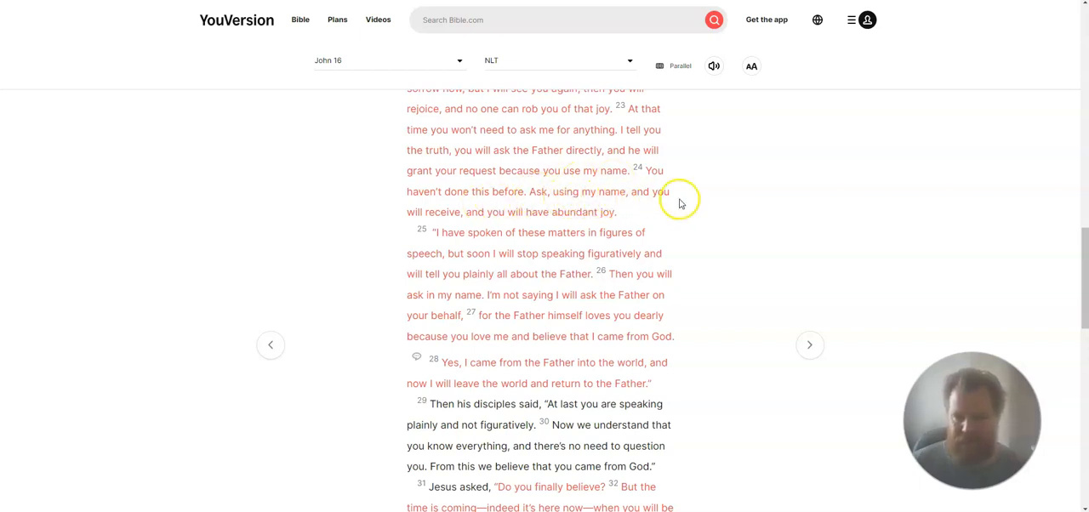
mouse_move(557, 224)
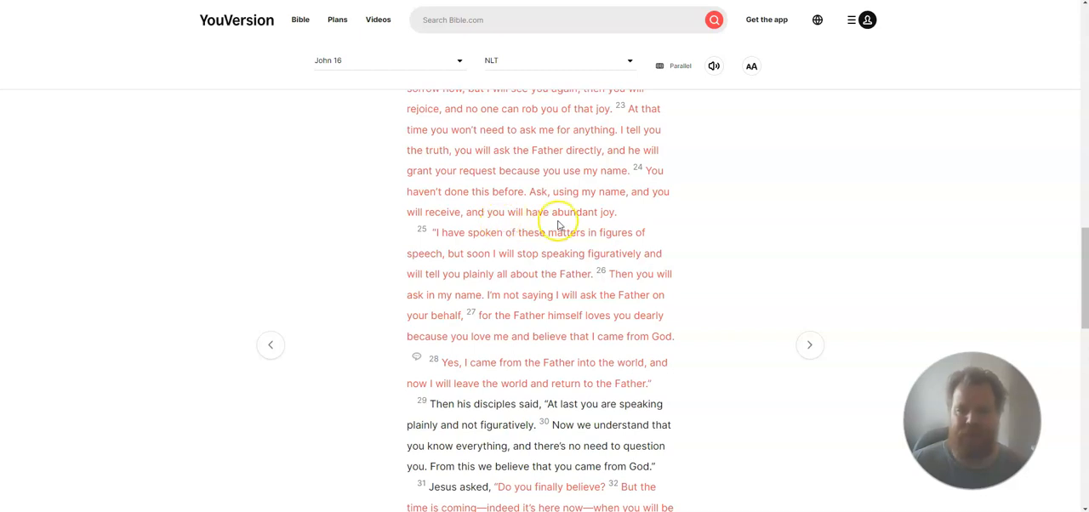
scroll("down", 3)
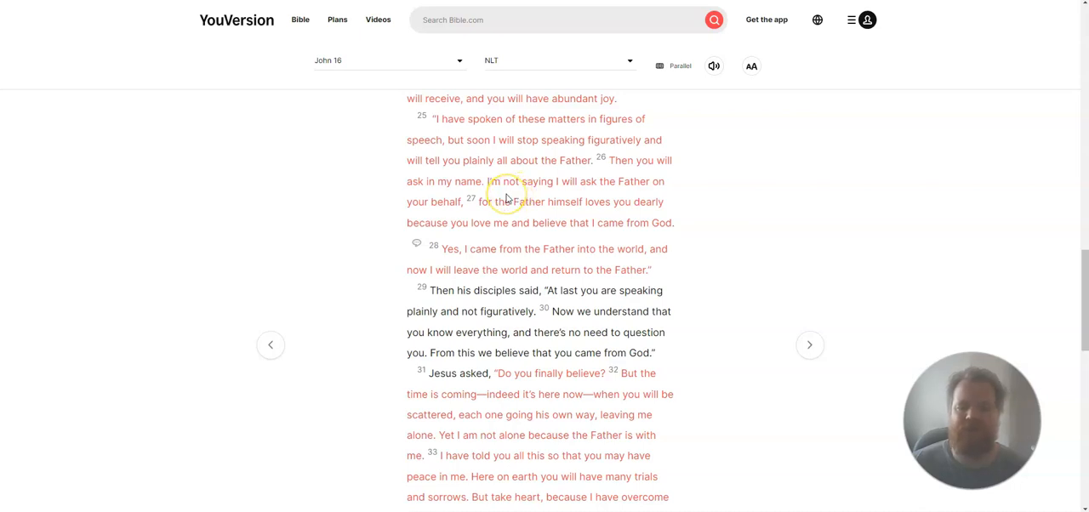
mouse_move(524, 186)
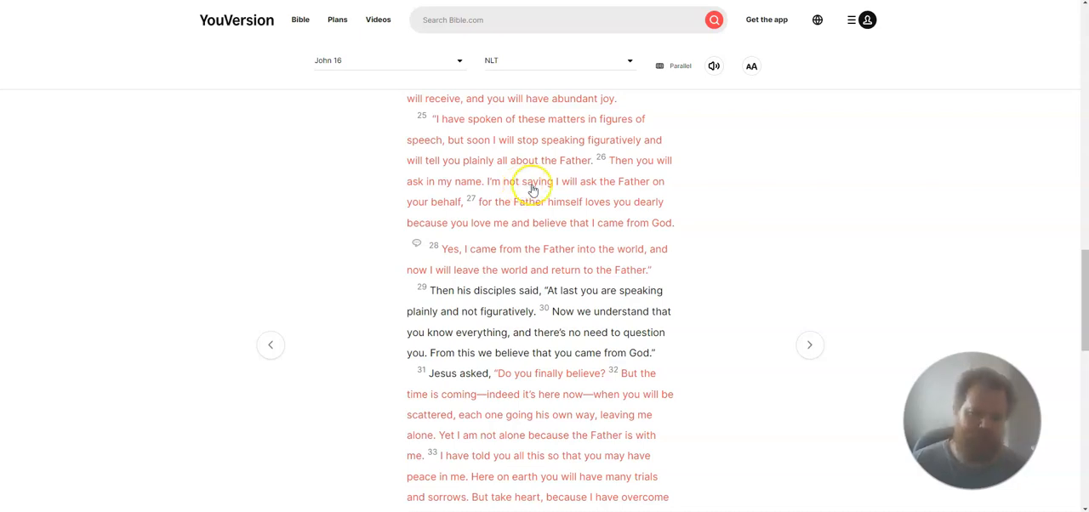
mouse_move(478, 200)
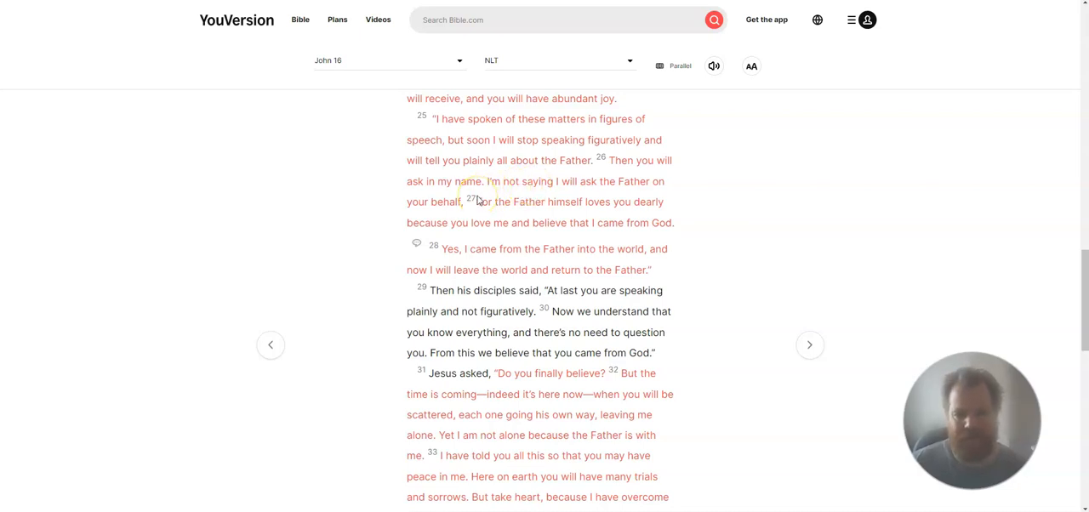
mouse_move(617, 197)
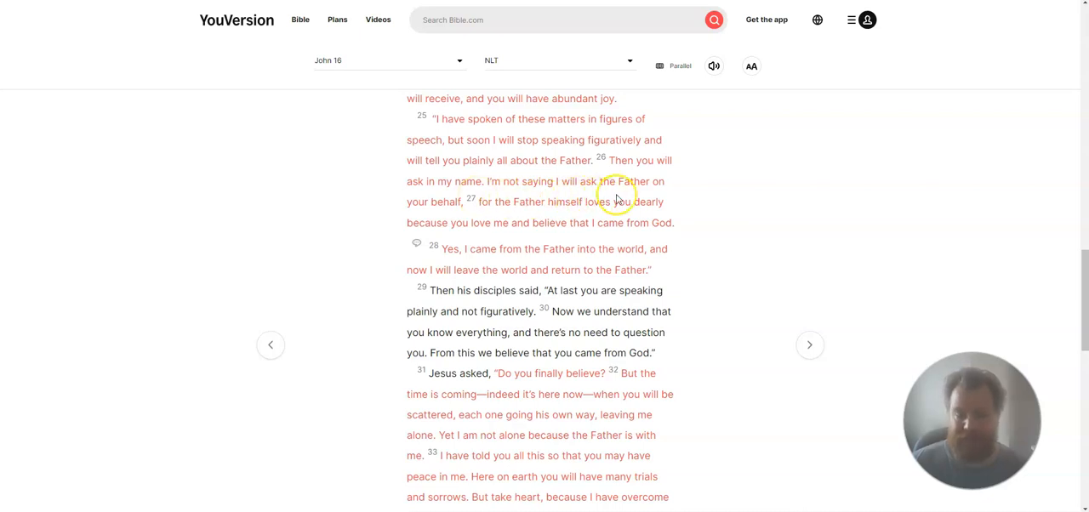
mouse_move(578, 219)
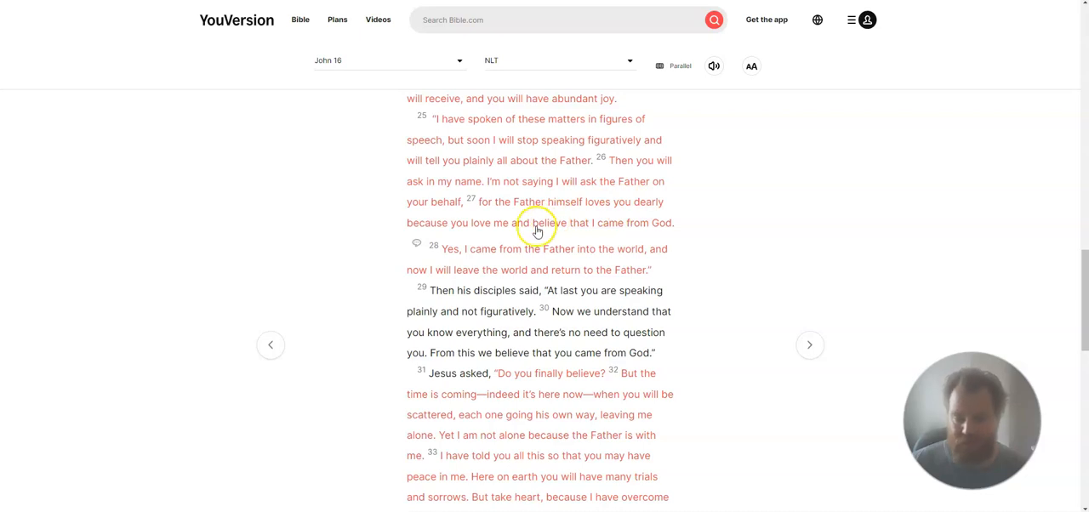
scroll("down", 3)
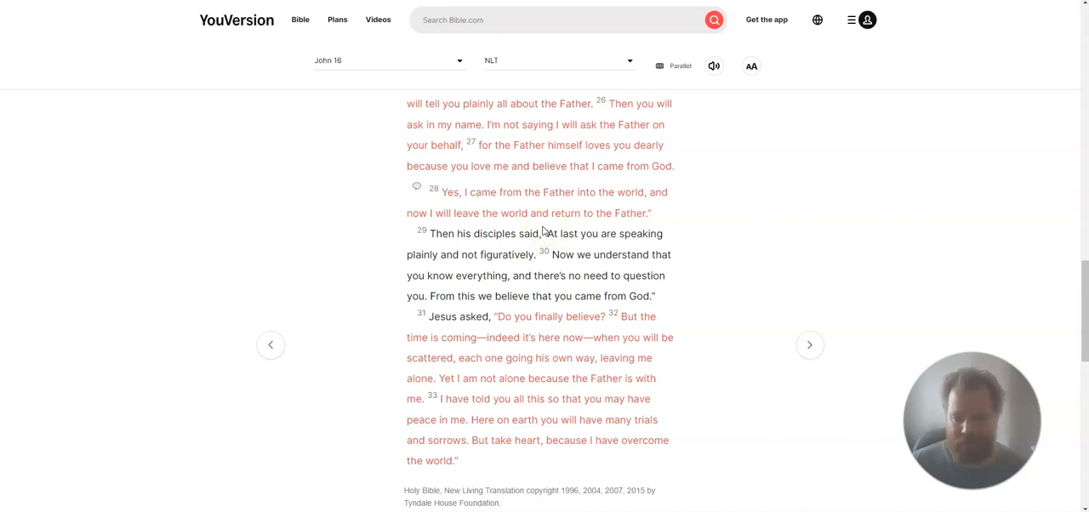
scroll("down", 3)
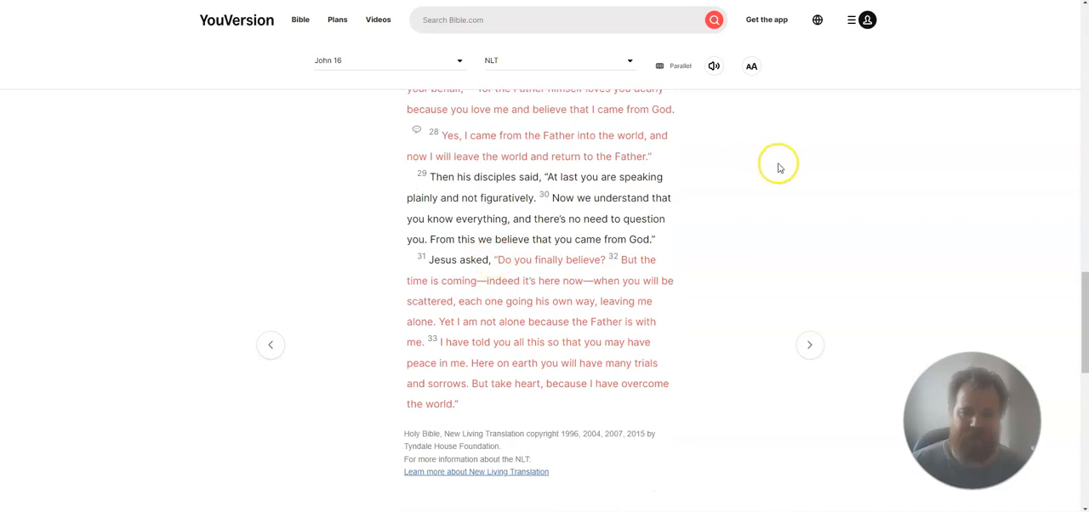
mouse_move(714, 233)
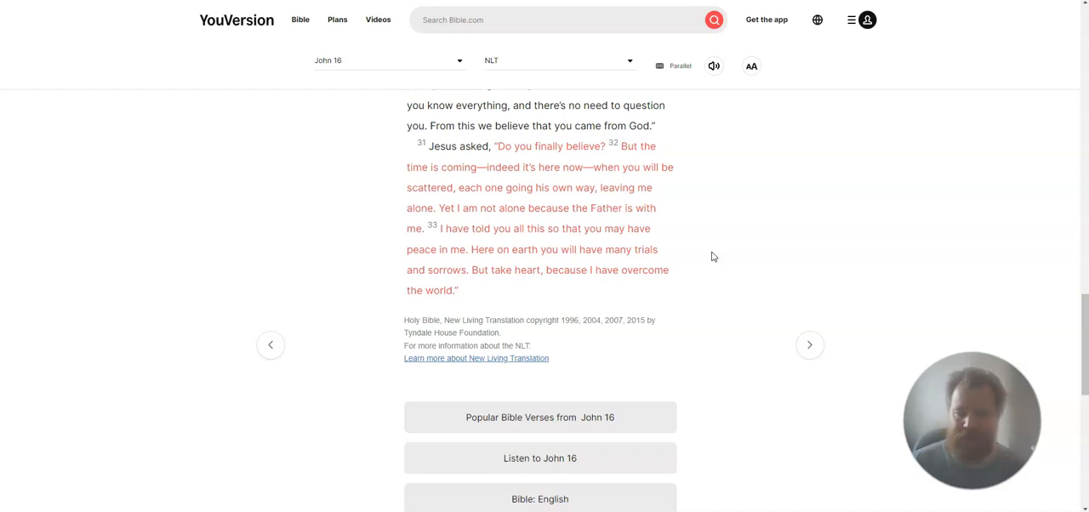
mouse_move(707, 257)
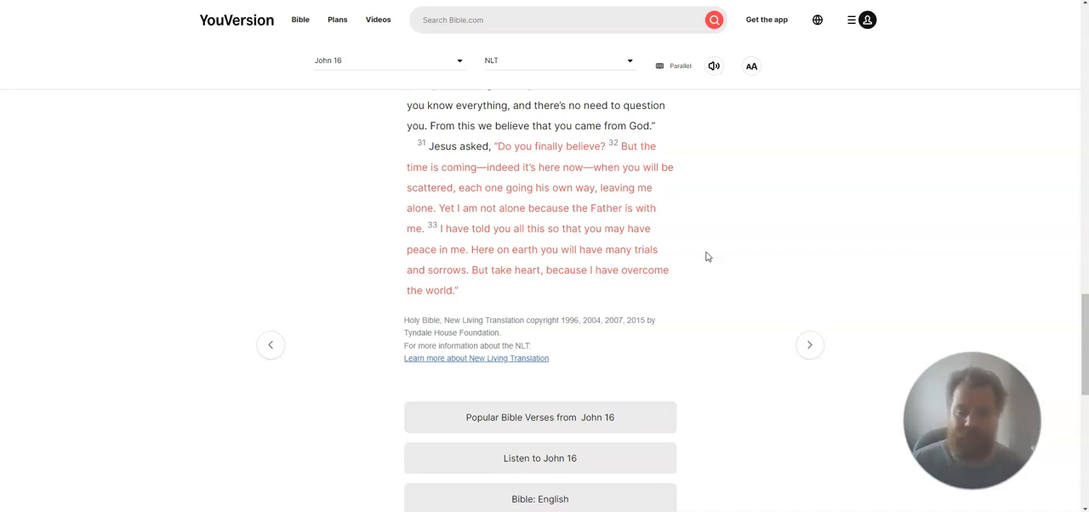
mouse_move(703, 256)
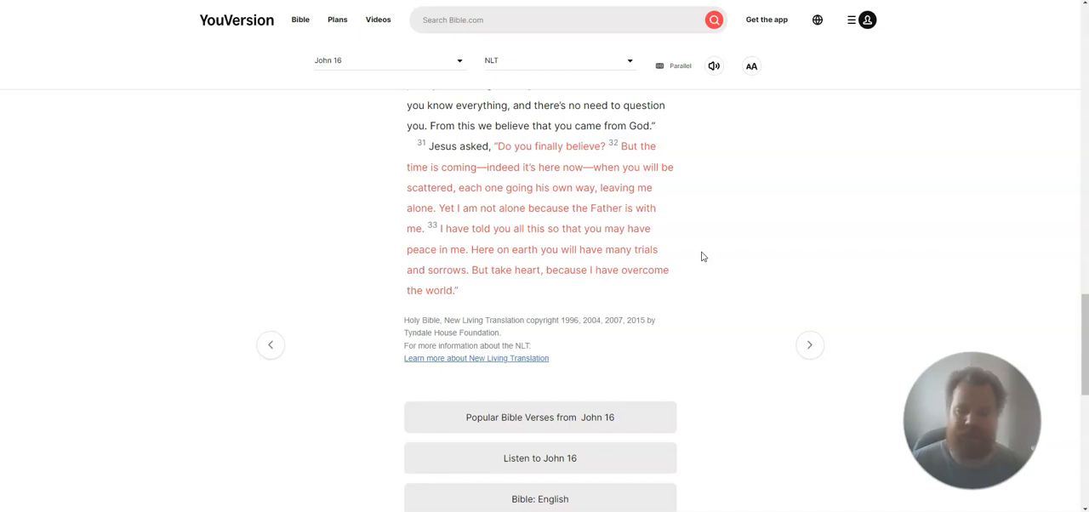